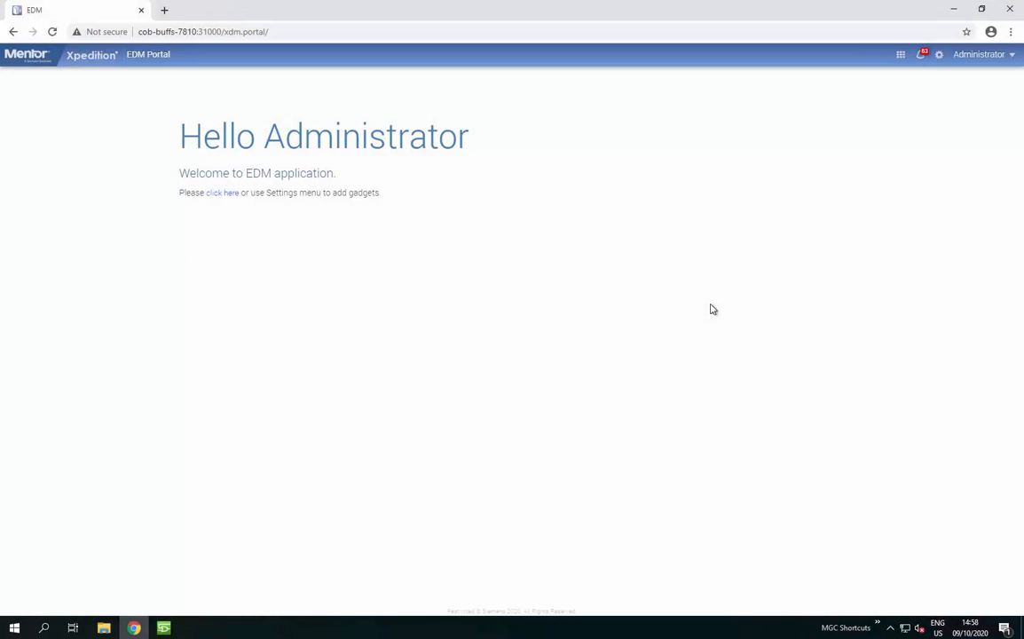
pyautogui.moveTo(873, 96)
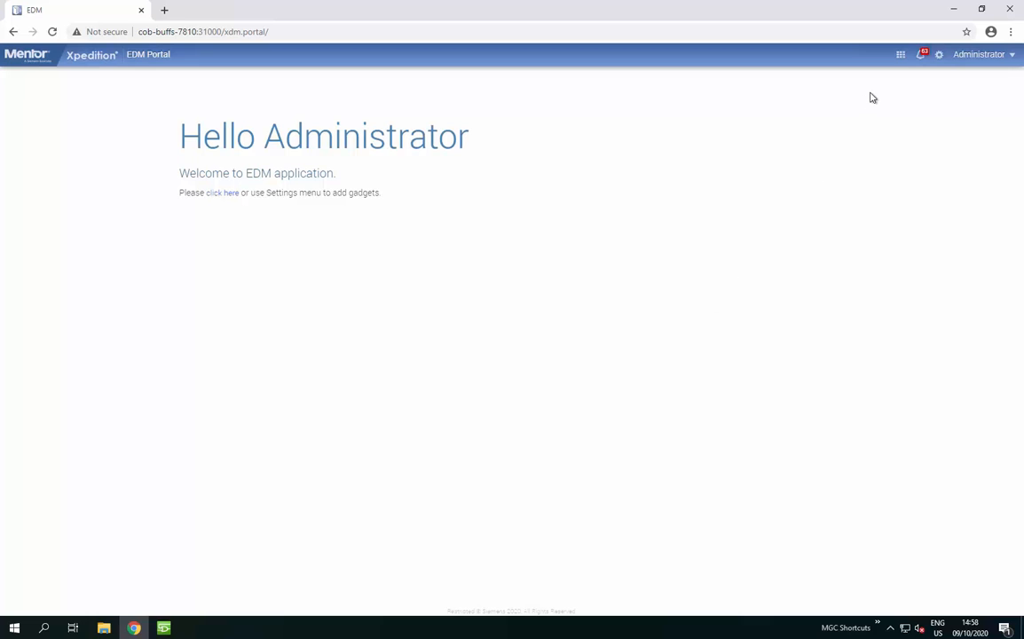
# - Bring up the EDM application launcher from the Portal header
pyautogui.click(899, 54)
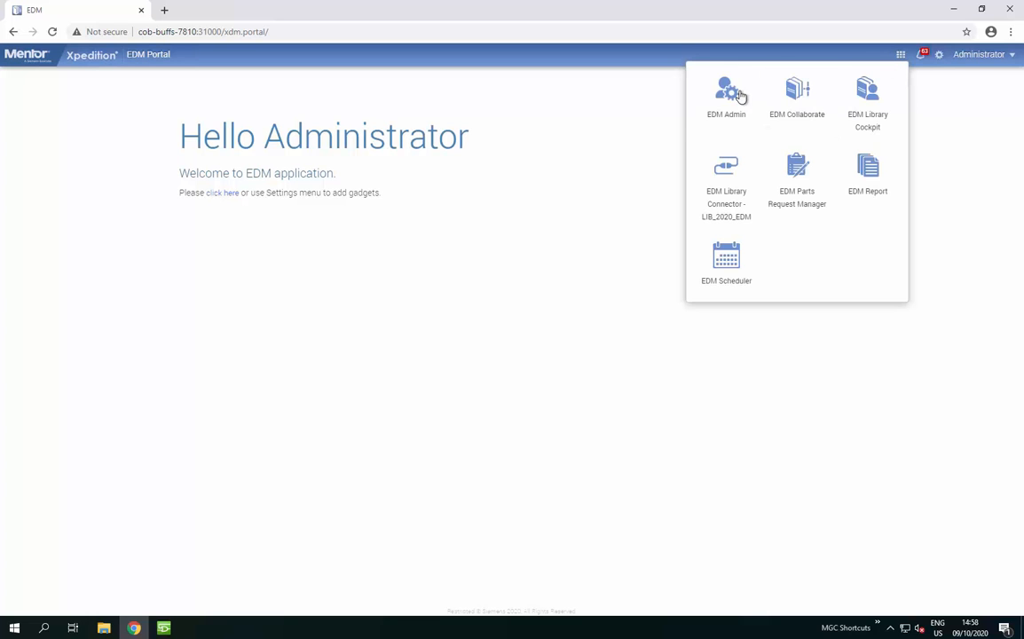
# - In EDM Admin Security settings, inspect the Collaboration Notes attach- and open-blocked extension lists, then reopen the launcher
pyautogui.click(726, 92)
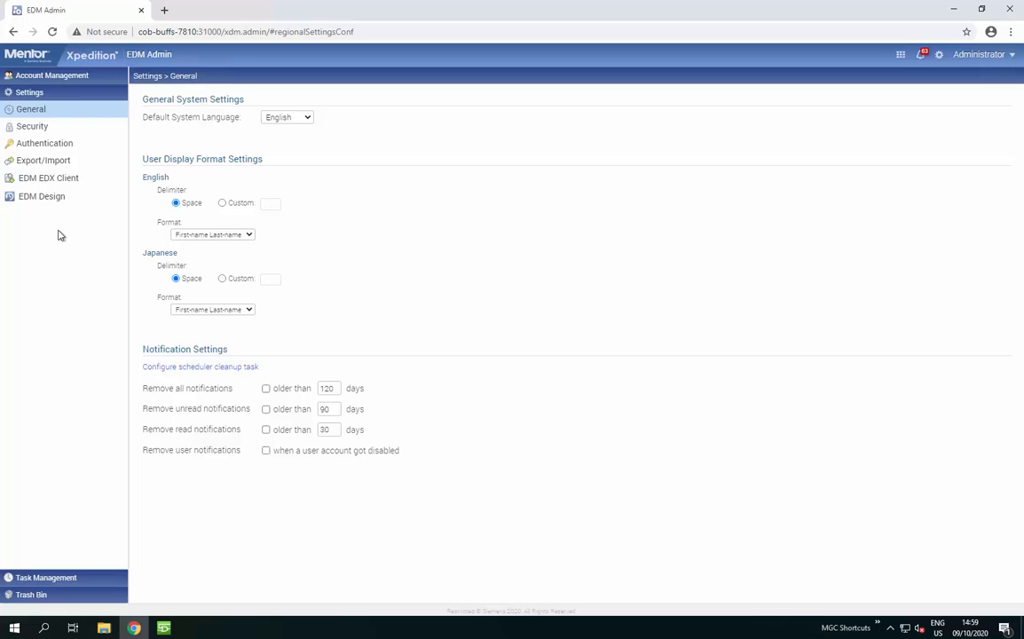
pyautogui.click(32, 126)
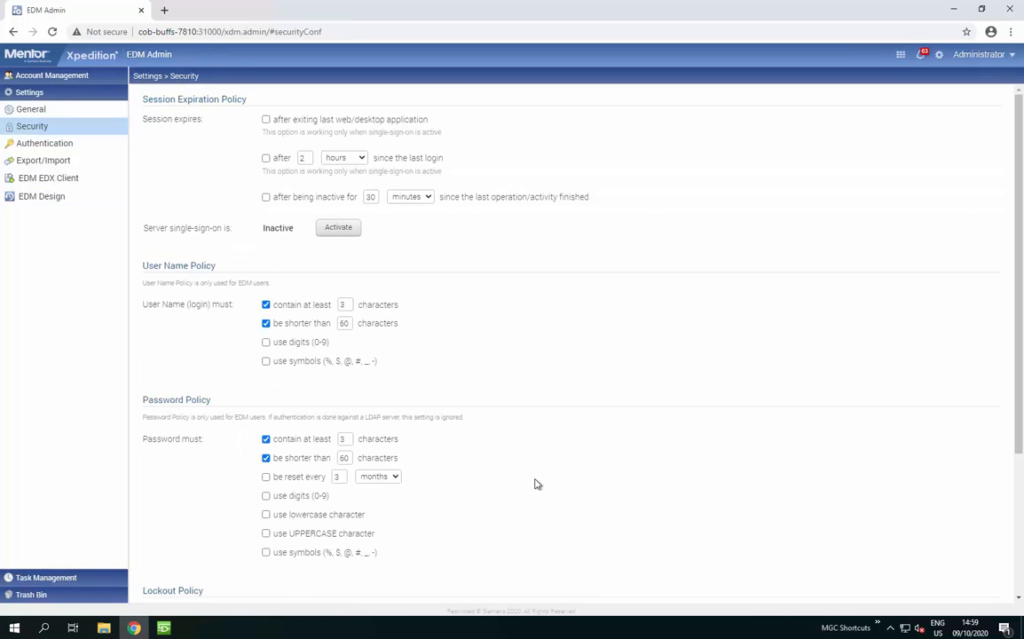
pyautogui.scroll(-3)
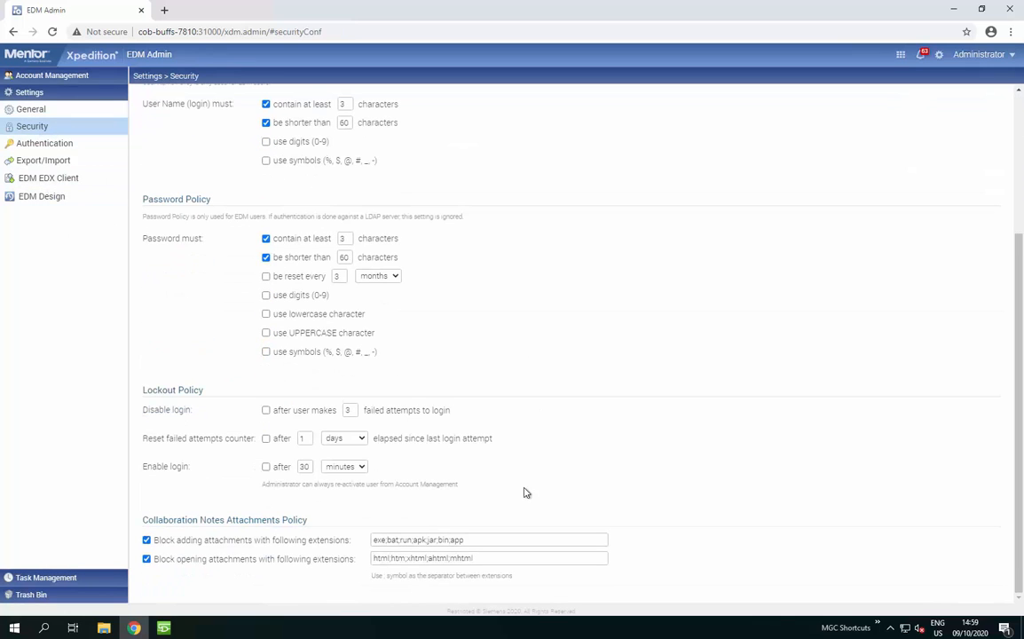
pyautogui.click(490, 539)
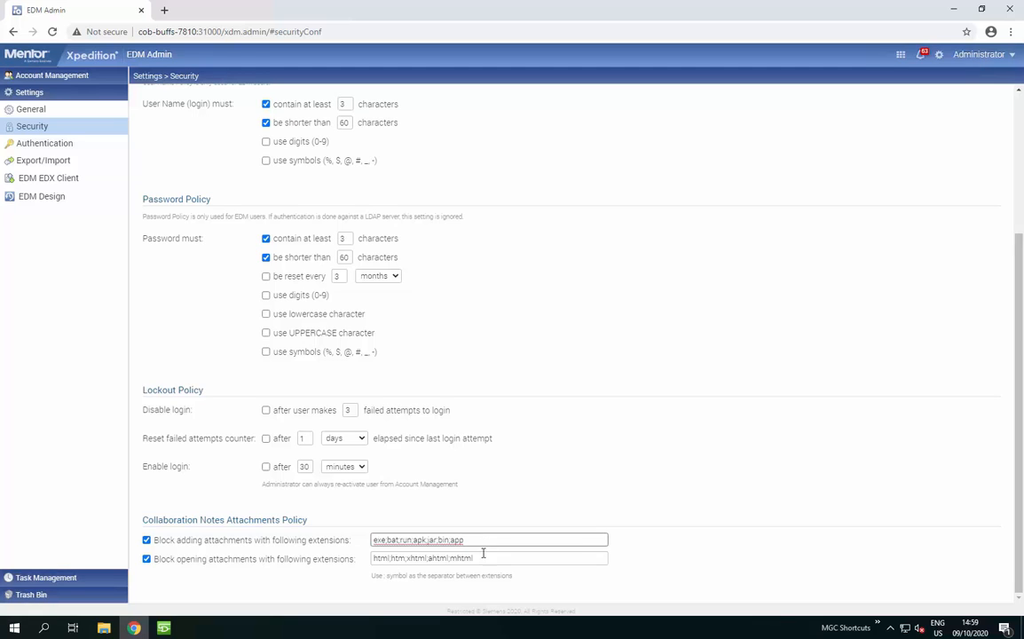
pyautogui.click(490, 557)
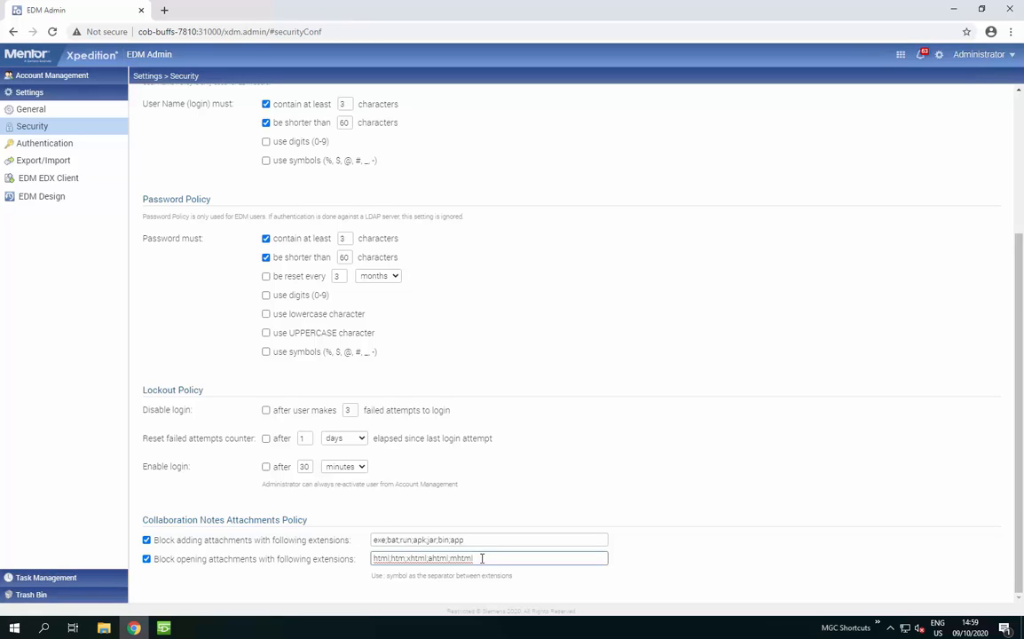
pyautogui.click(900, 53)
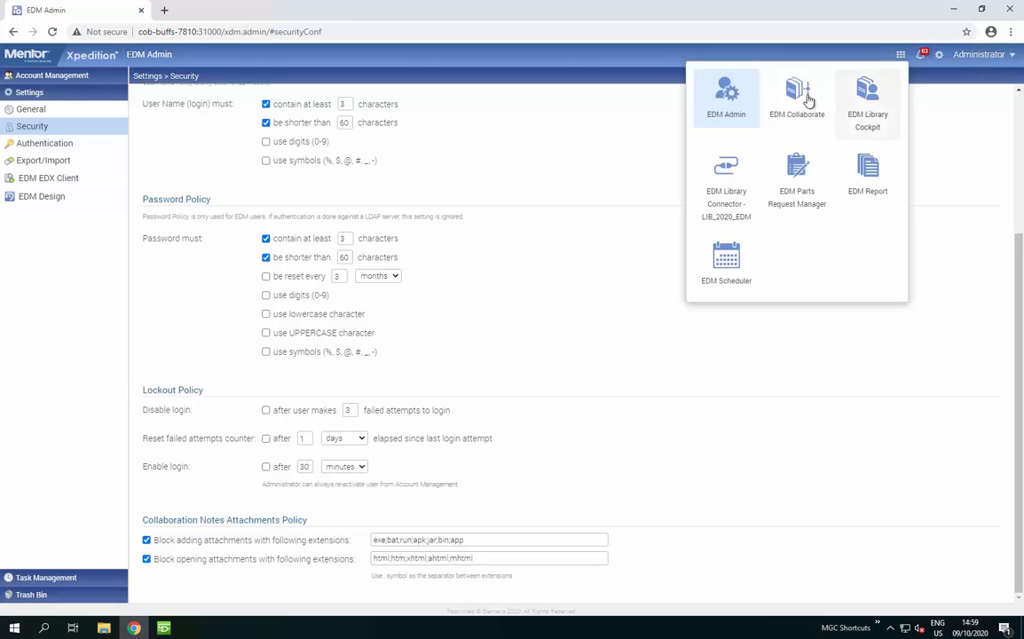
# - On the dBMC schematic, draft note 'Testing attachment security' and attach the UploadExecutable file
pyautogui.click(795, 97)
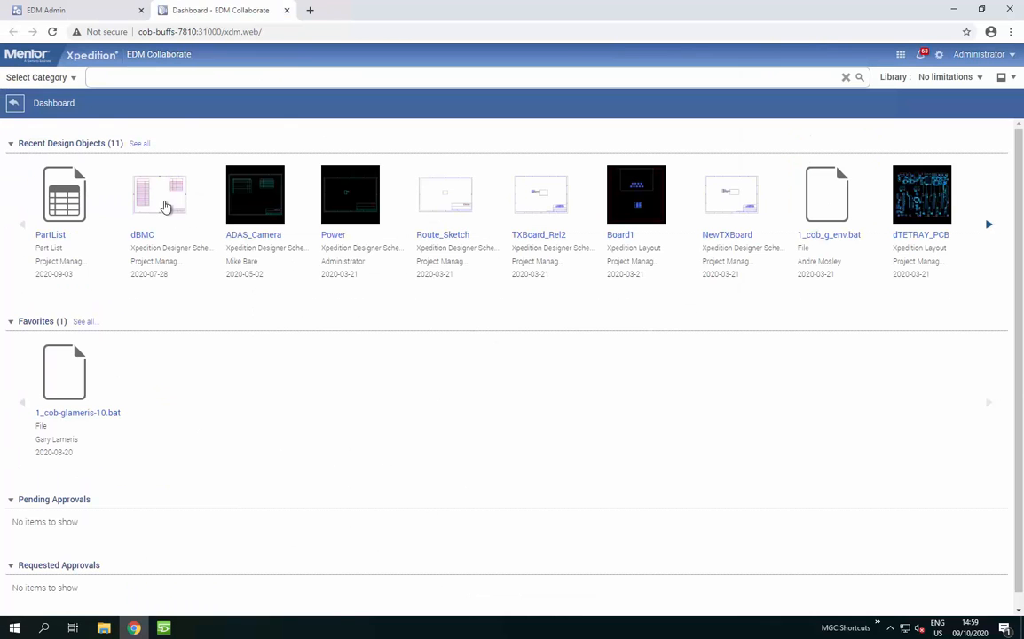
pyautogui.click(160, 194)
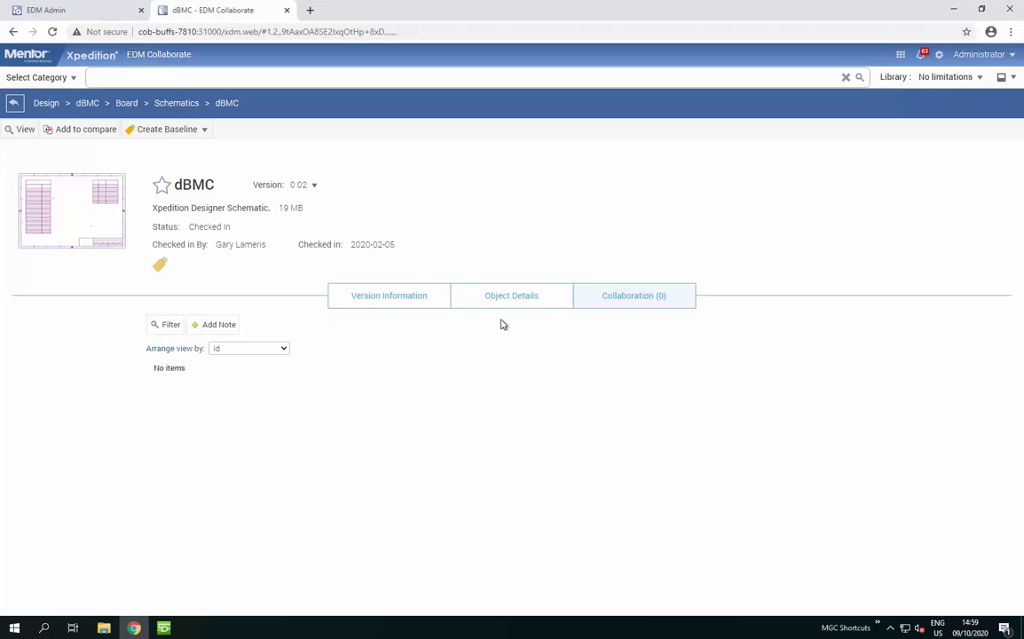
pyautogui.write('Testing')
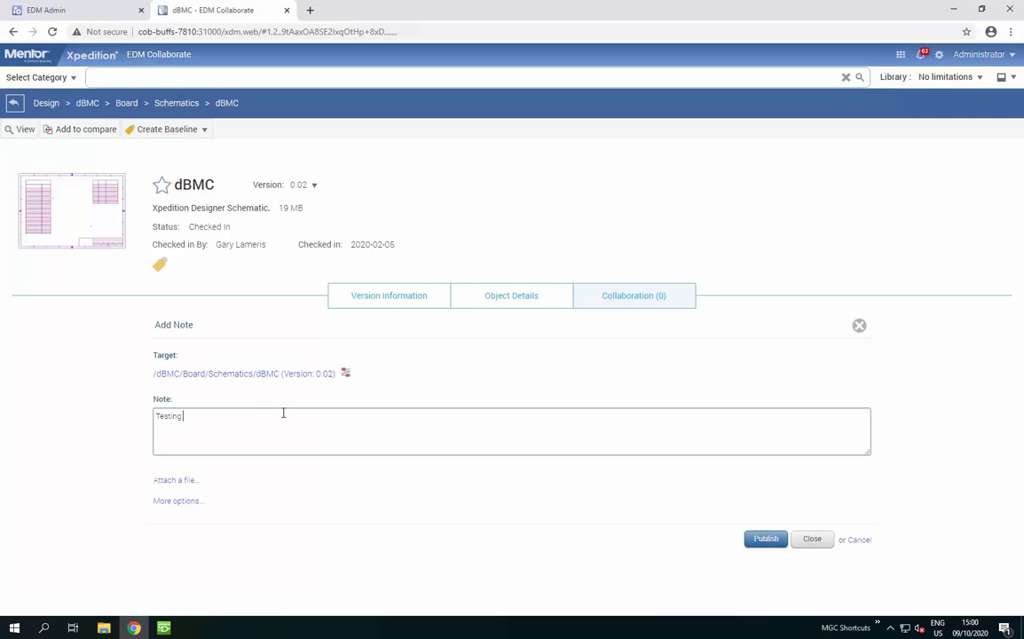
pyautogui.write('attachment security')
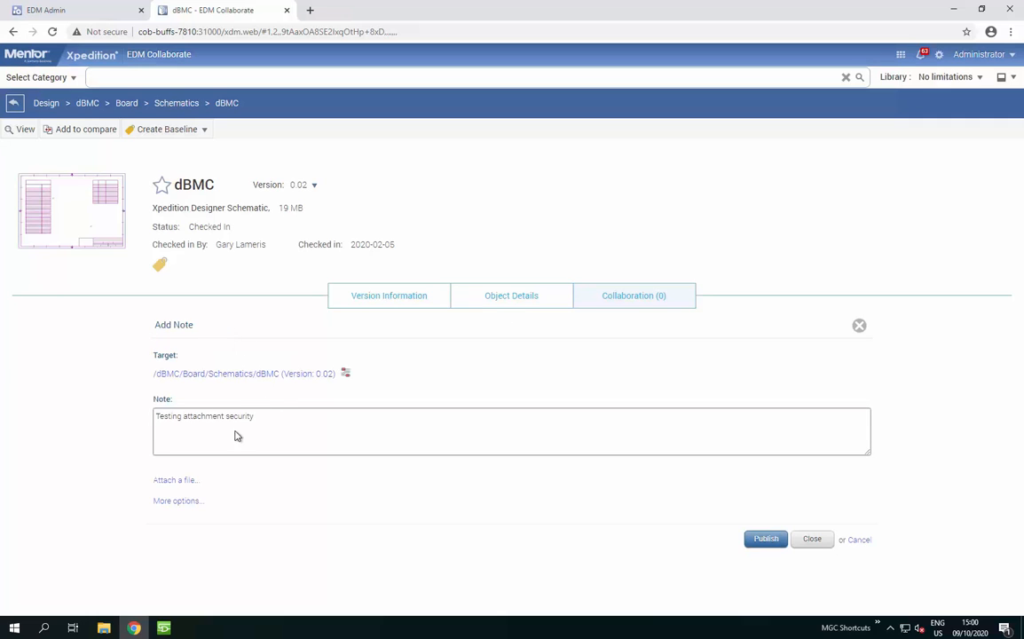
pyautogui.click(174, 479)
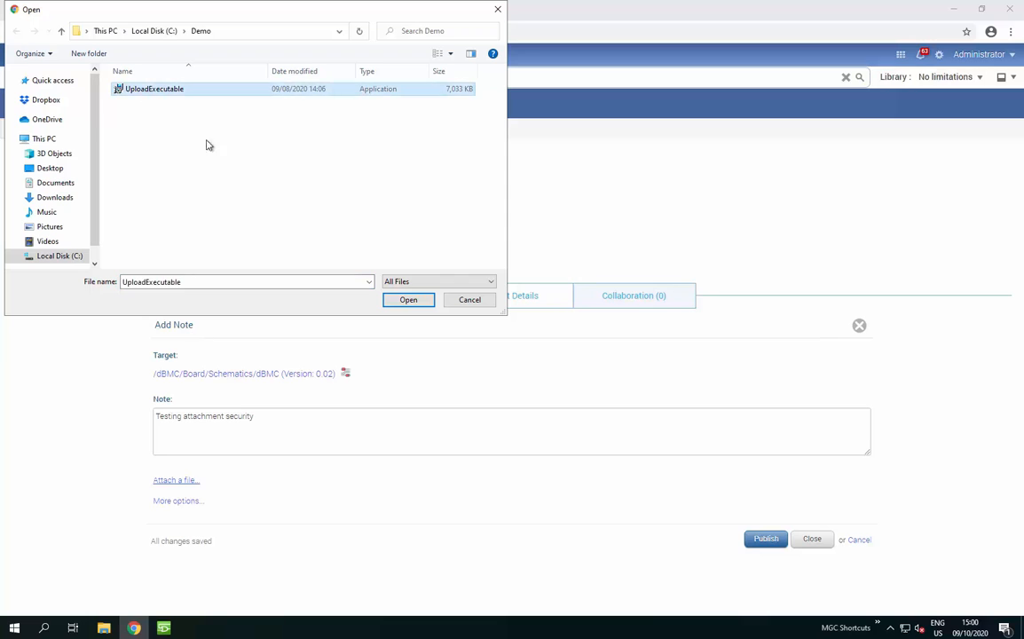
pyautogui.click(408, 298)
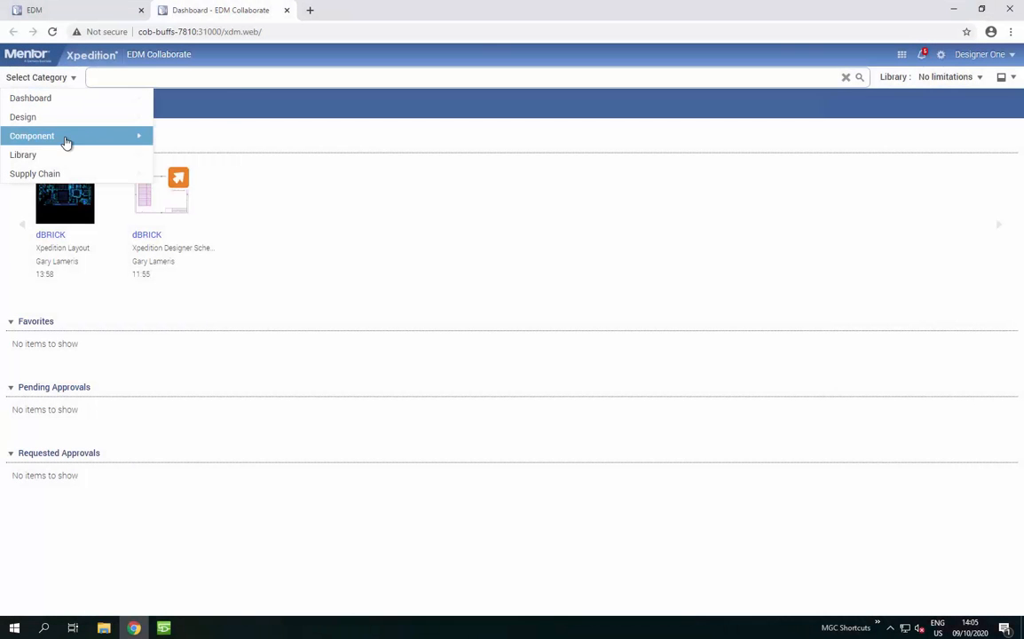
# - Show the Component > Connector category as image tiles rather than a table
pyautogui.click(32, 135)
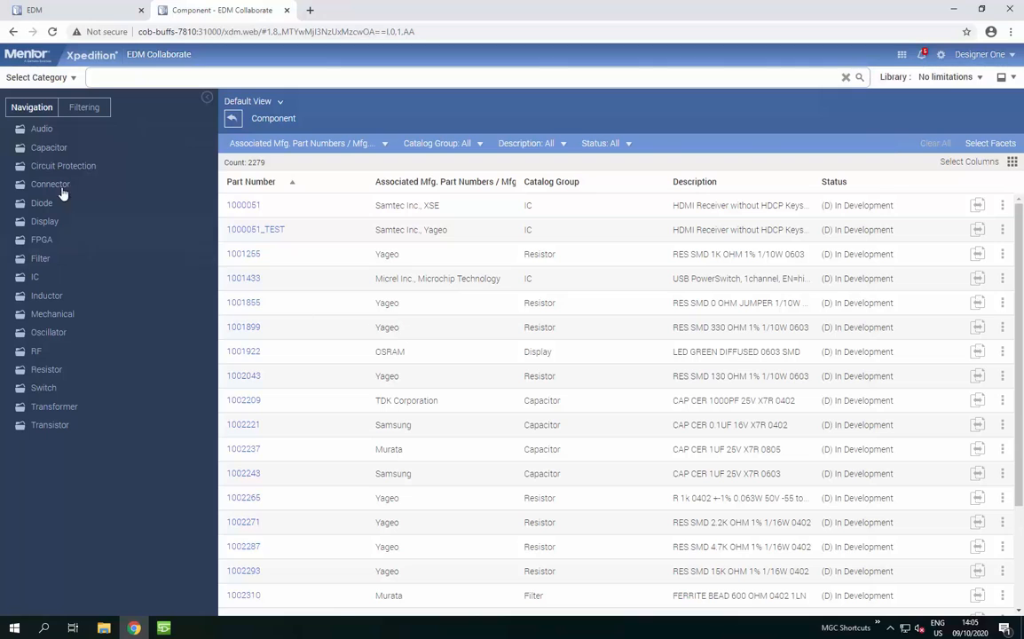
pyautogui.click(50, 182)
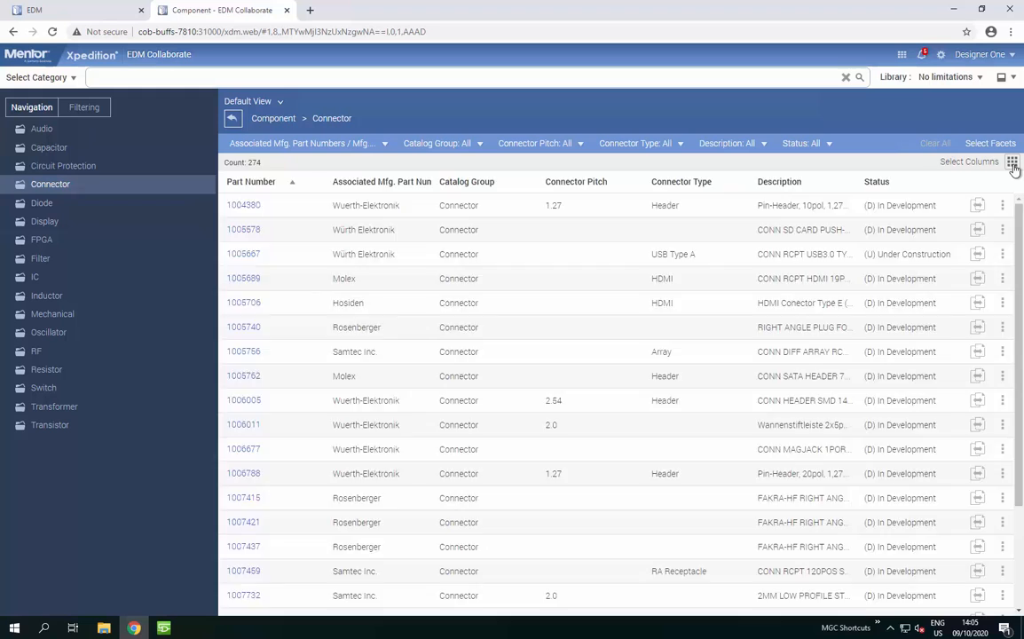
pyautogui.click(1011, 161)
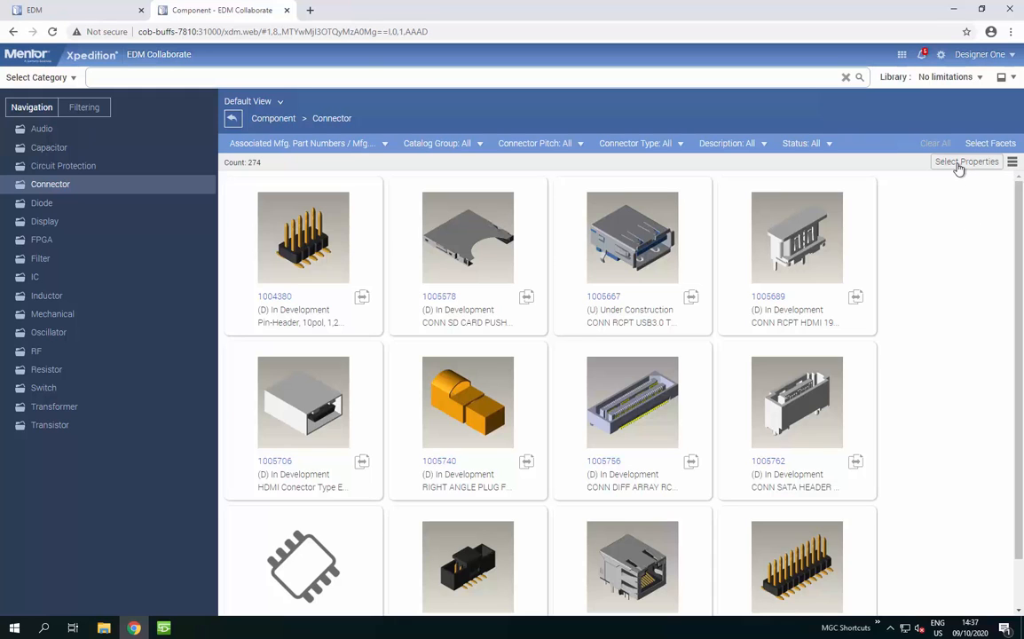
# - Add Status and Description to the connector tiles and check the datasheet link for part 1005678
pyautogui.click(965, 160)
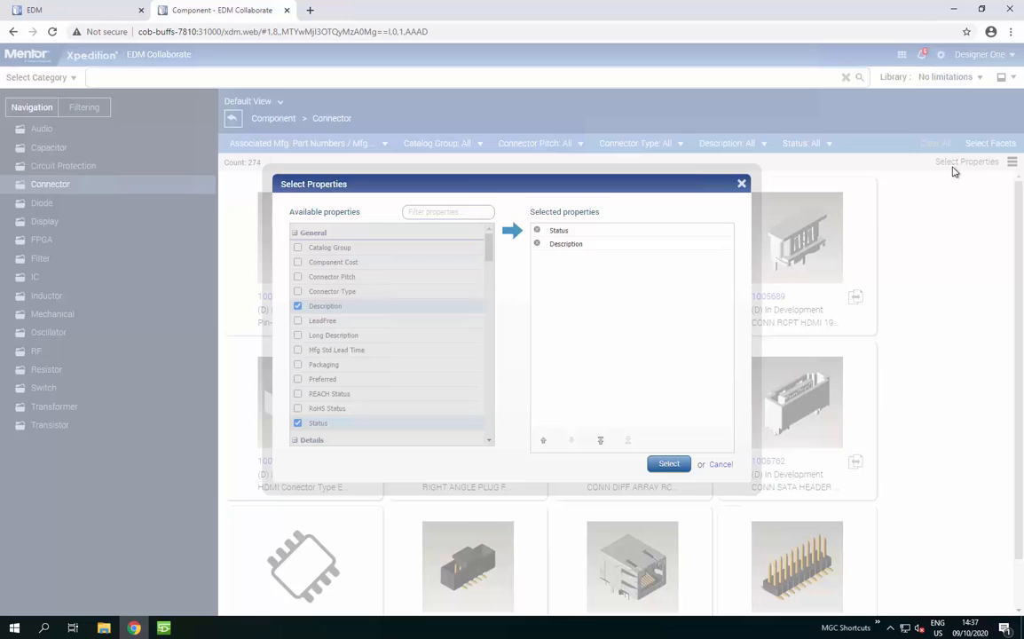
pyautogui.moveTo(598, 305)
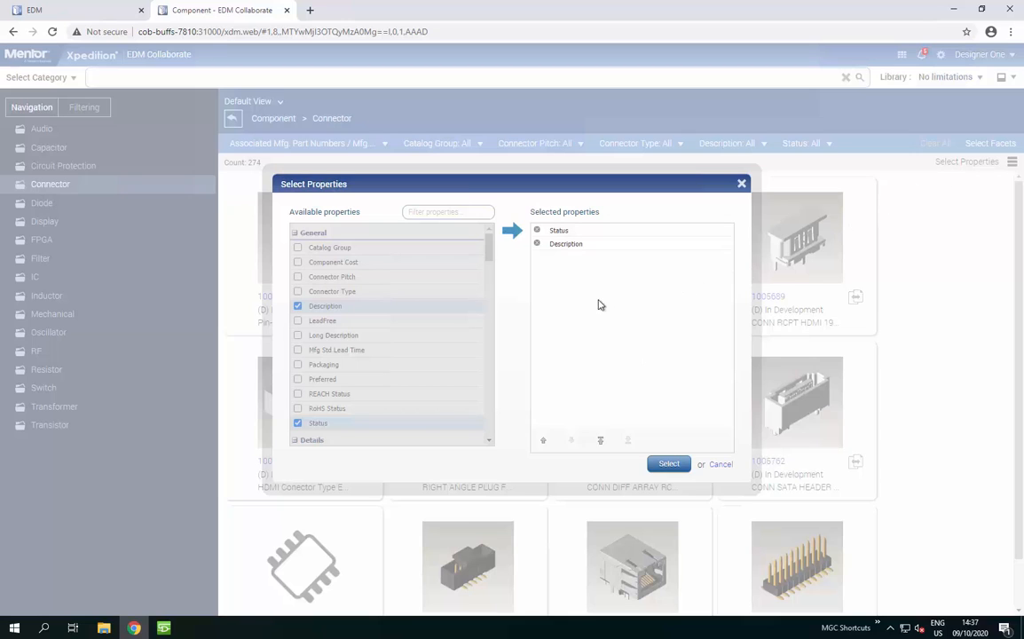
pyautogui.moveTo(429, 291)
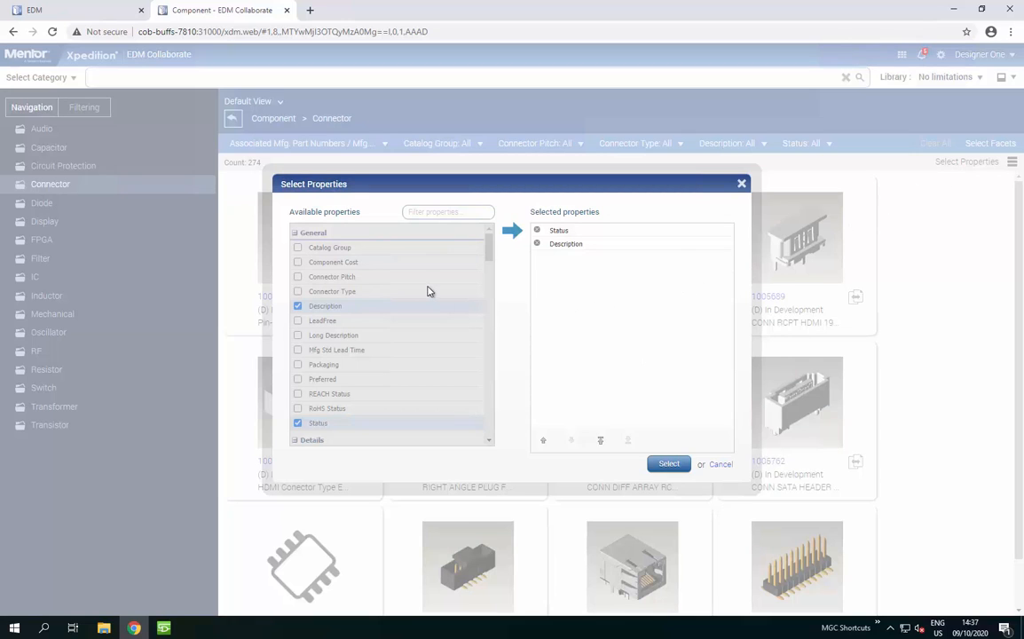
pyautogui.moveTo(426, 291)
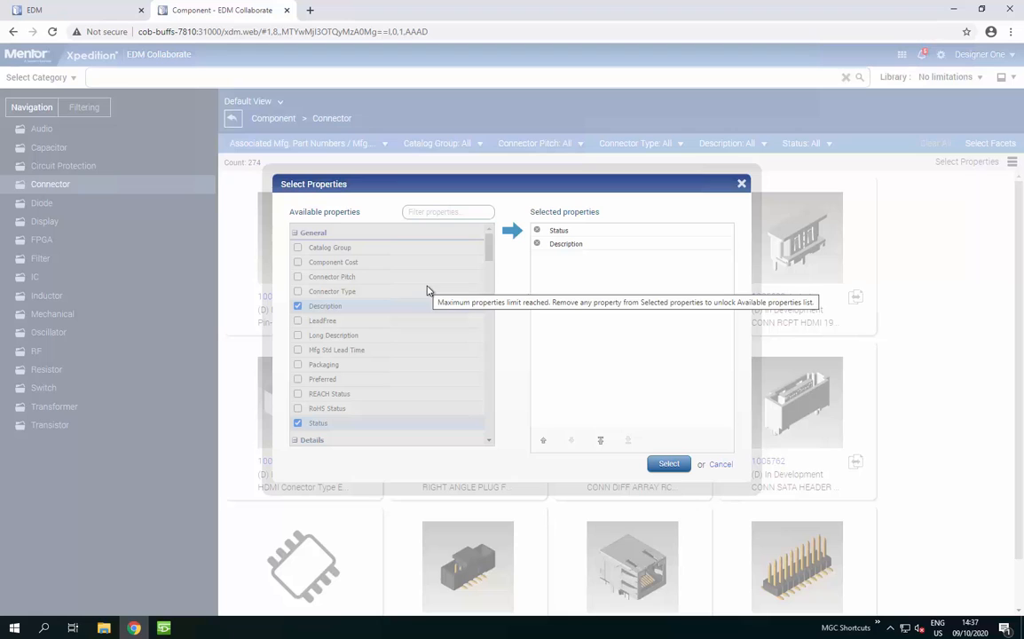
pyautogui.click(536, 245)
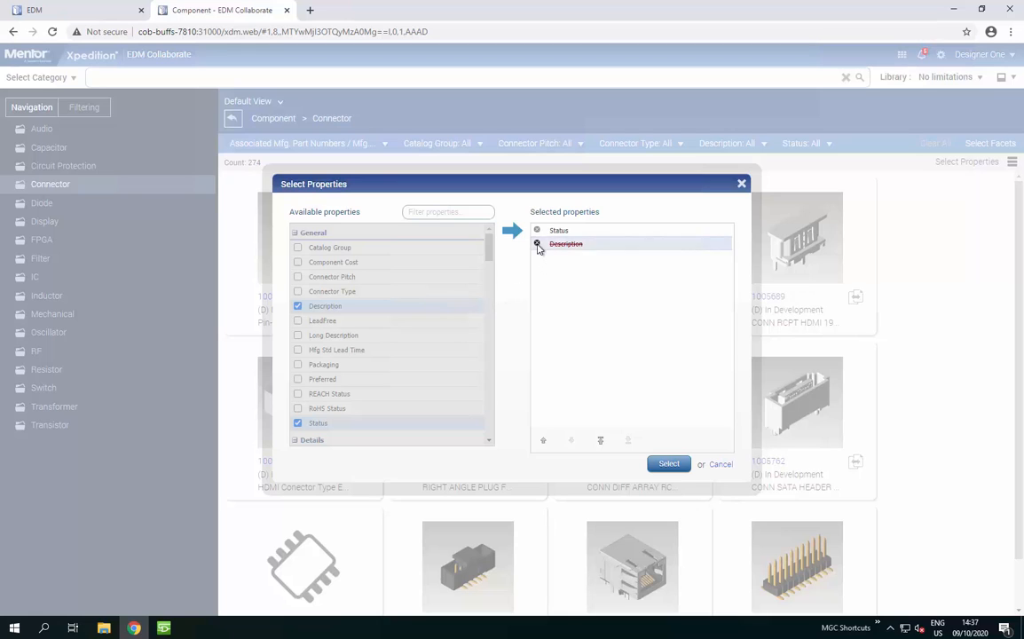
pyautogui.write('data')
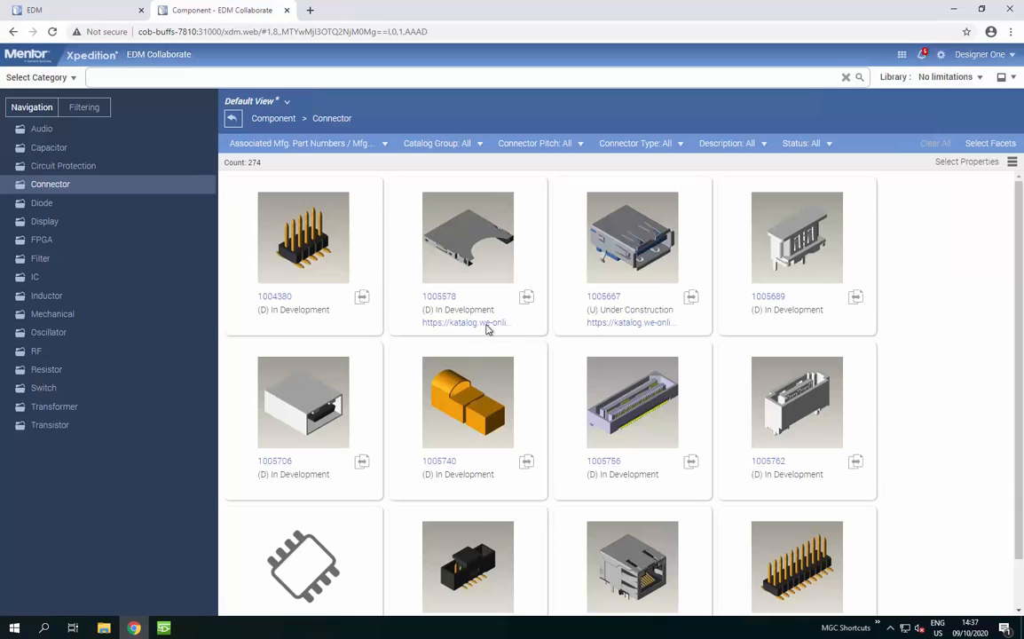
pyautogui.click(465, 323)
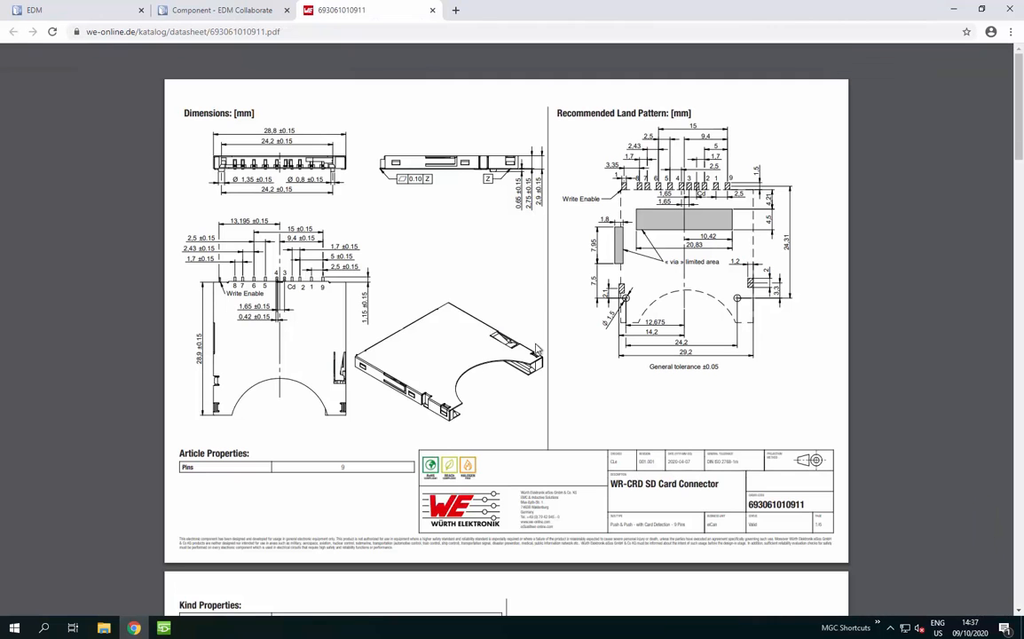
pyautogui.click(220, 10)
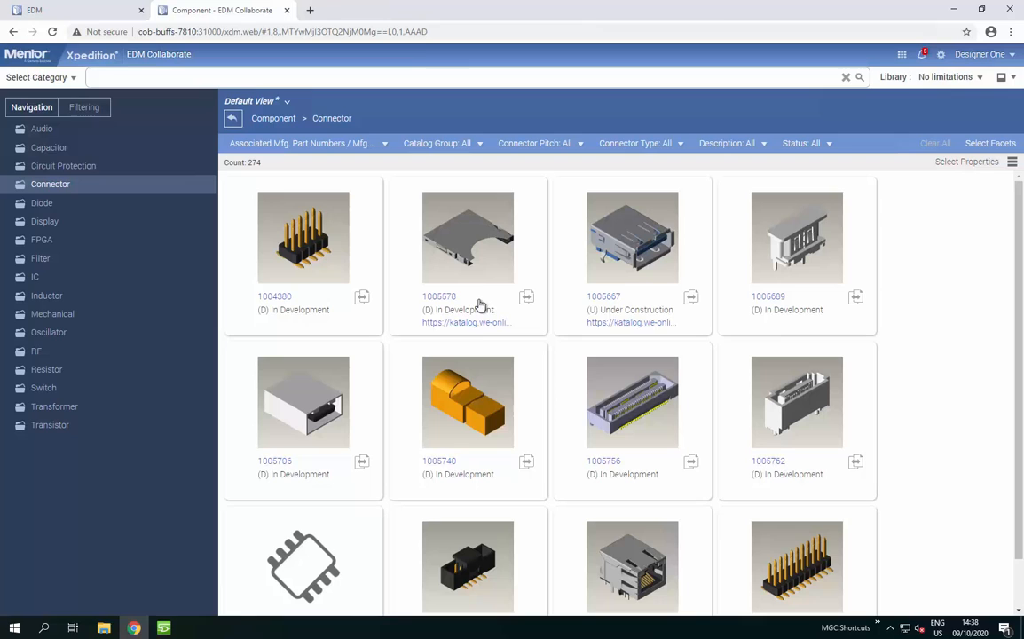
# - Save the current connector view as the Connector-TileDatasheet filtering scheme
pyautogui.click(287, 101)
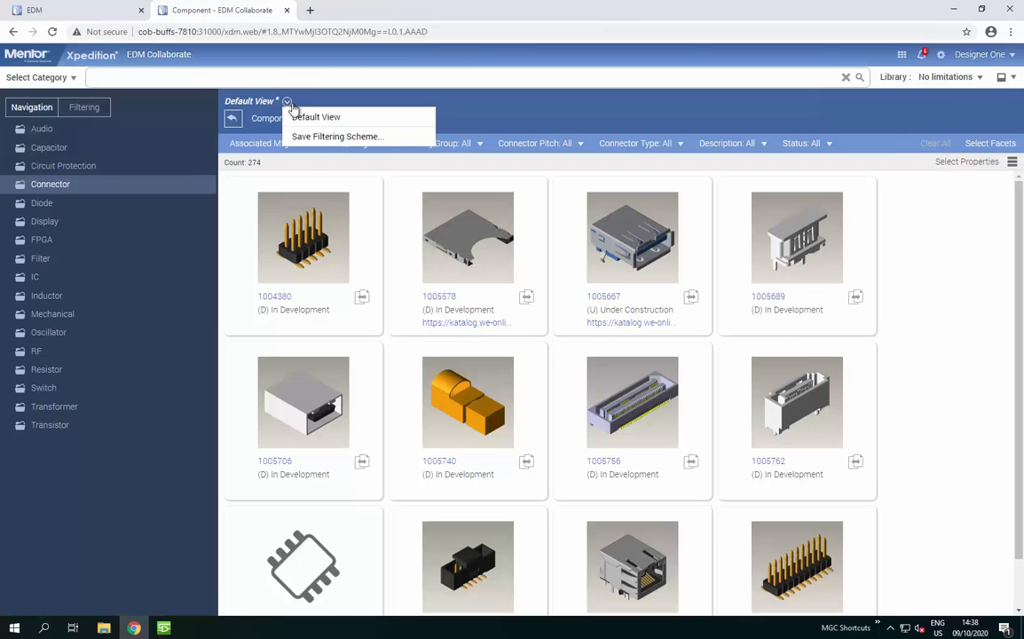
pyautogui.click(337, 134)
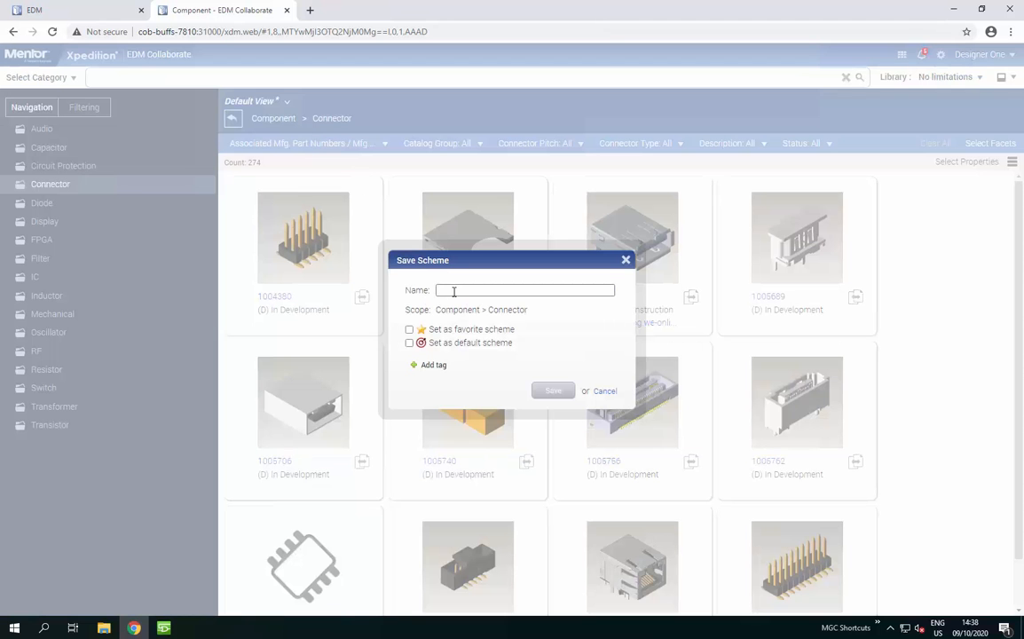
pyautogui.write('Connector-Tile-Datasheet')
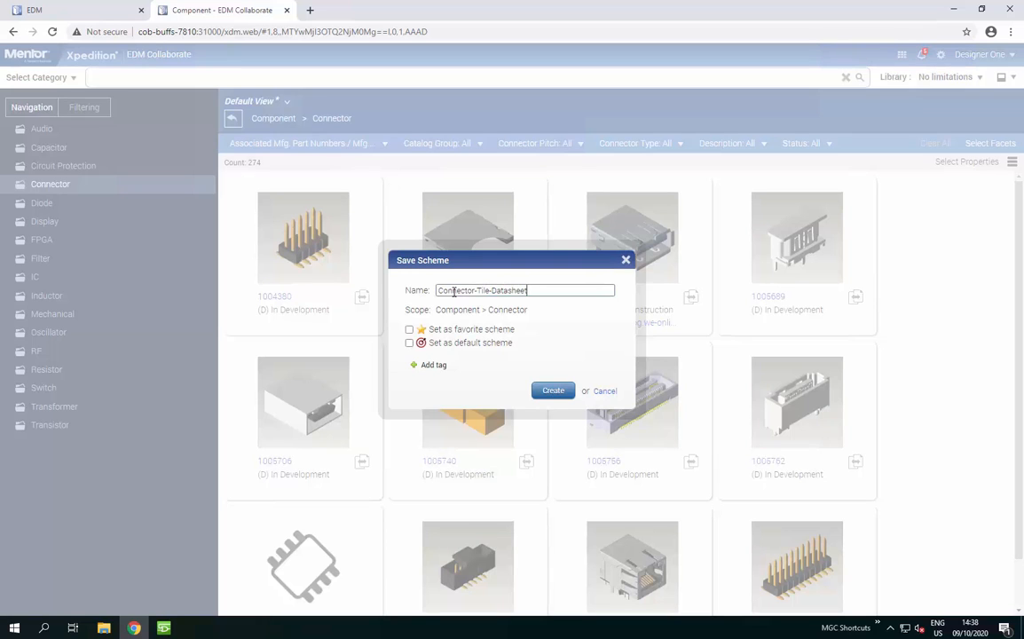
pyautogui.click(552, 390)
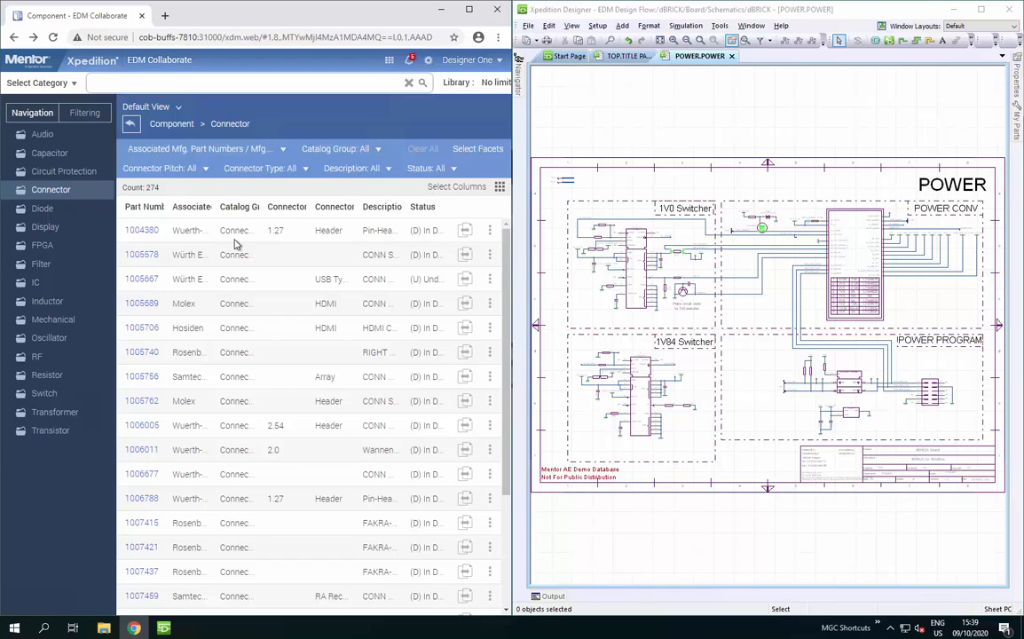
# - Pick up connector 1004580 from the Collaborate list for placement in the POWER schematic
pyautogui.click(142, 231)
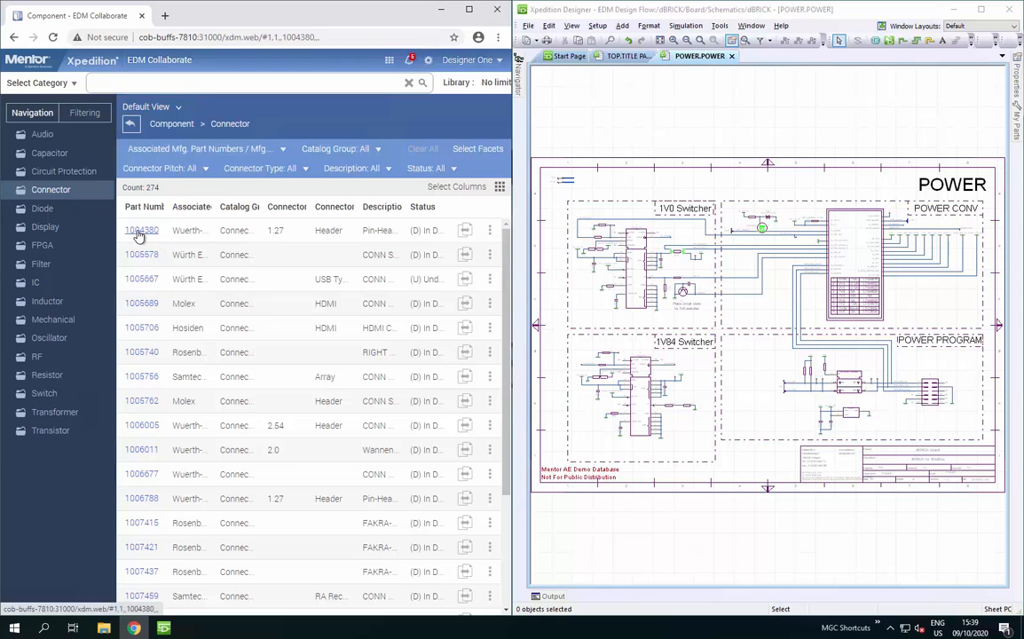
pyautogui.click(142, 230)
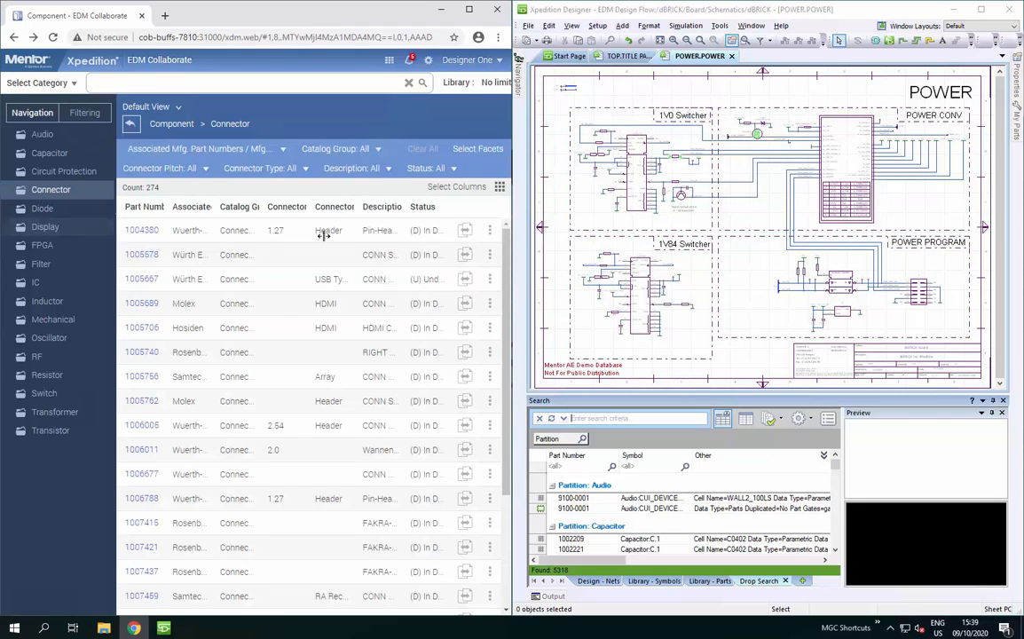
pyautogui.moveTo(465, 229)
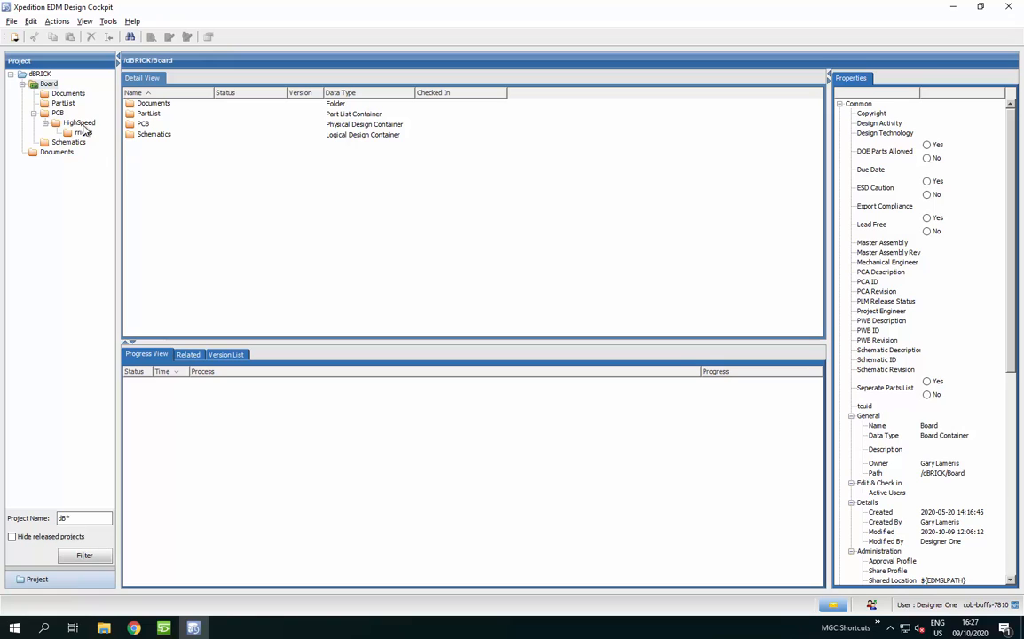
# - Add the HyperLynx SI/PI/Thermal Contains Report column to the HighSpeed rriggs folder list
pyautogui.click(82, 133)
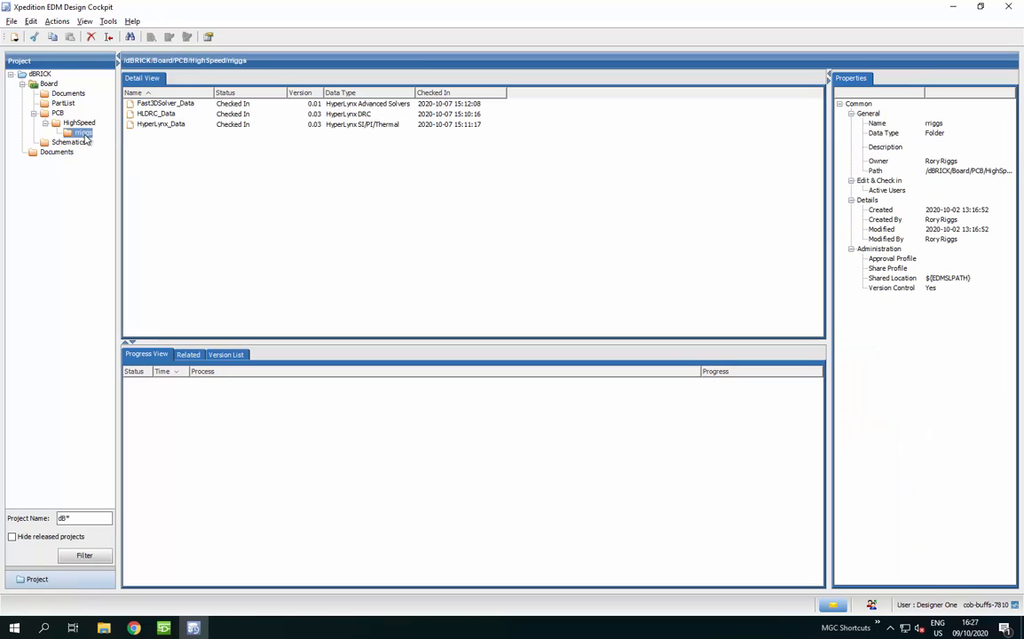
pyautogui.moveTo(358, 124)
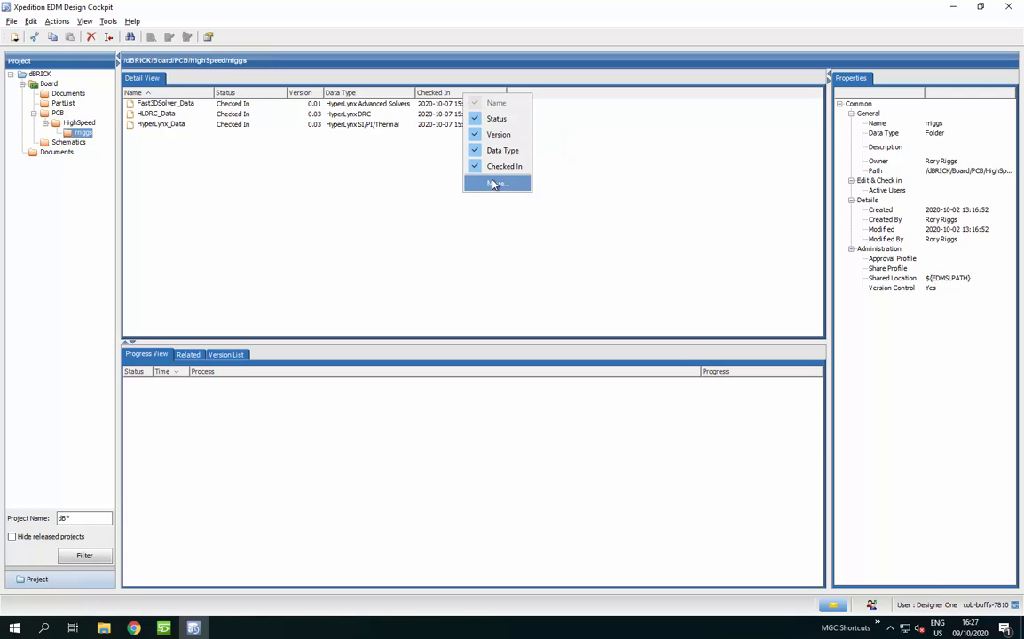
pyautogui.click(497, 183)
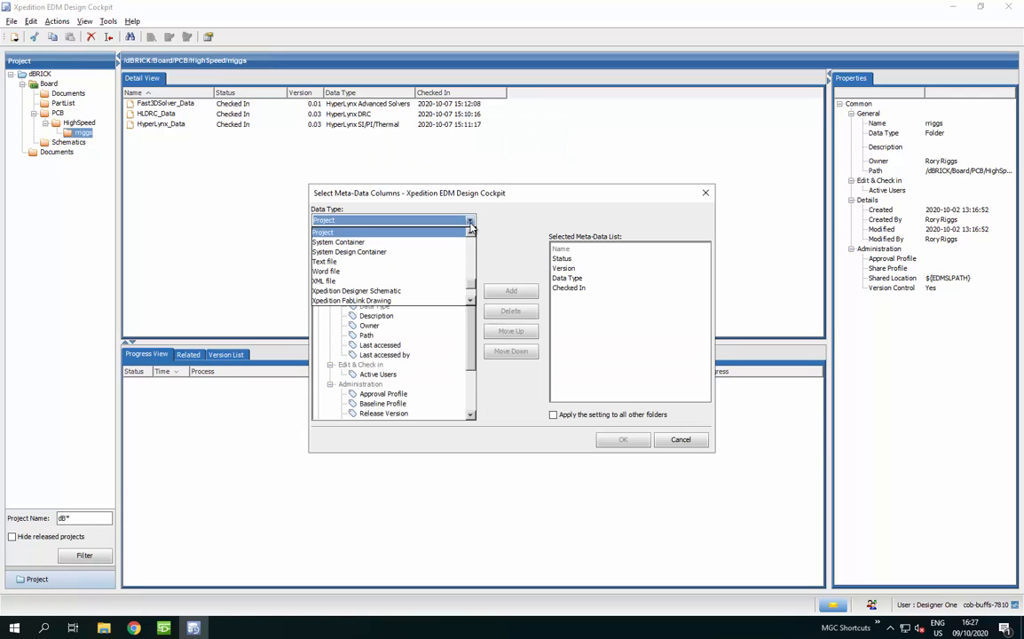
pyautogui.scroll(-3)
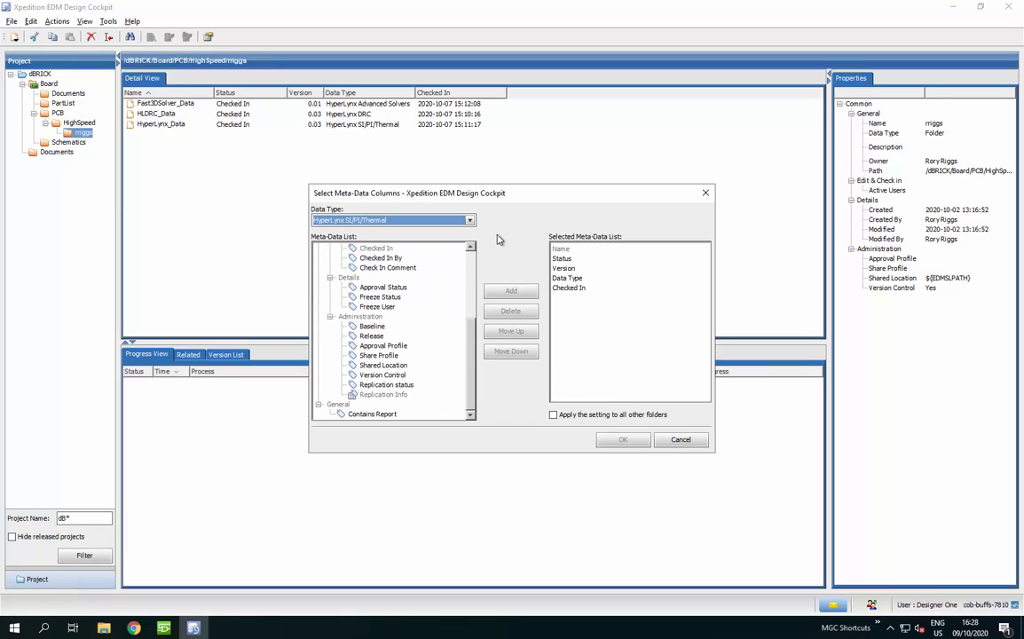
pyautogui.click(511, 291)
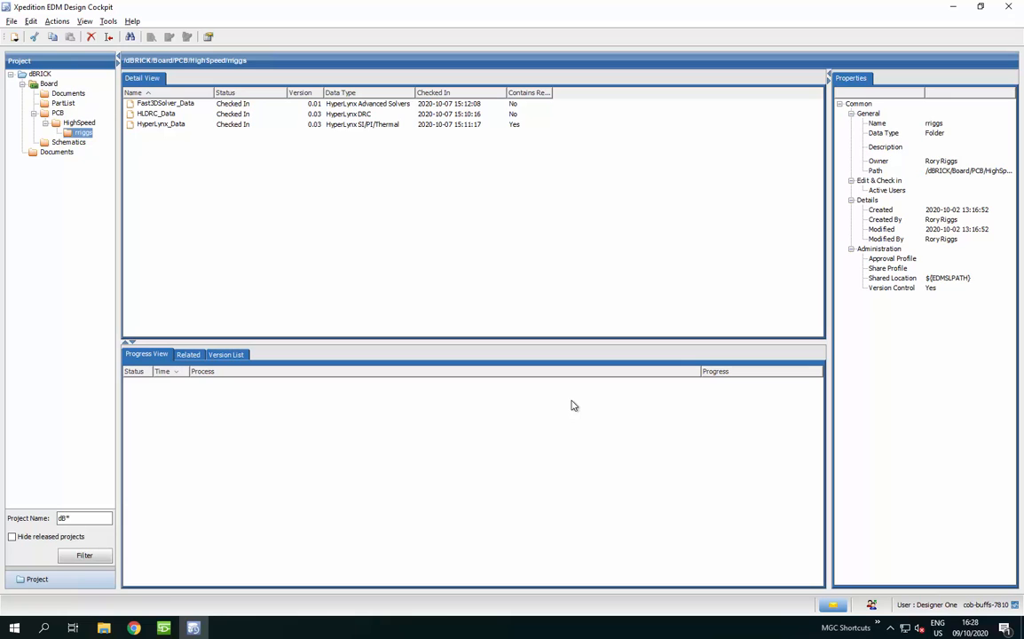
# - View the HyperLynx_Data reports and open the October 7 batch HTML report
pyautogui.click(160, 124)
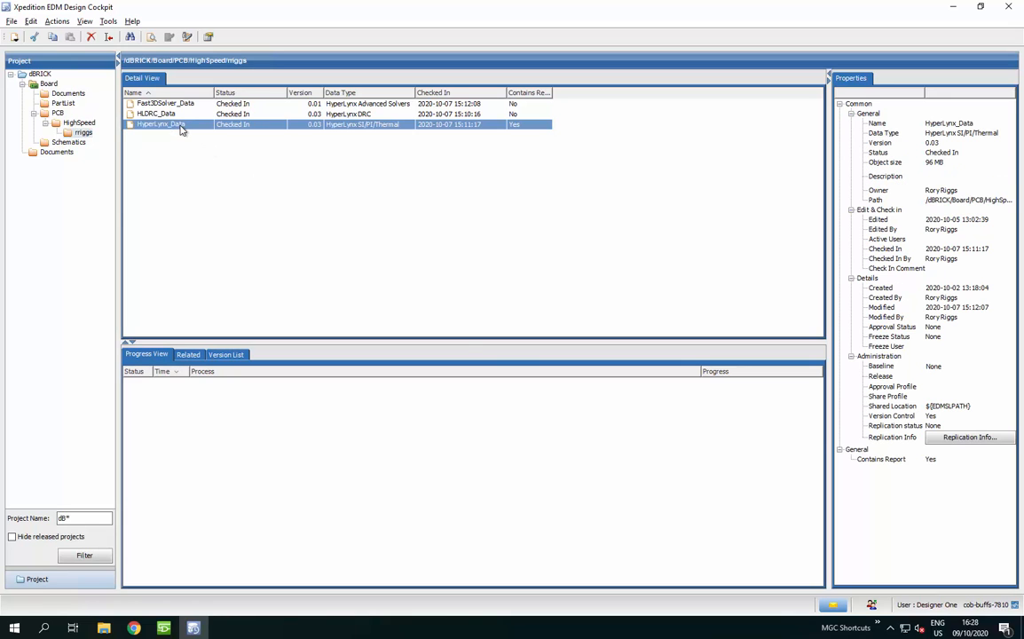
pyautogui.rightClick(160, 124)
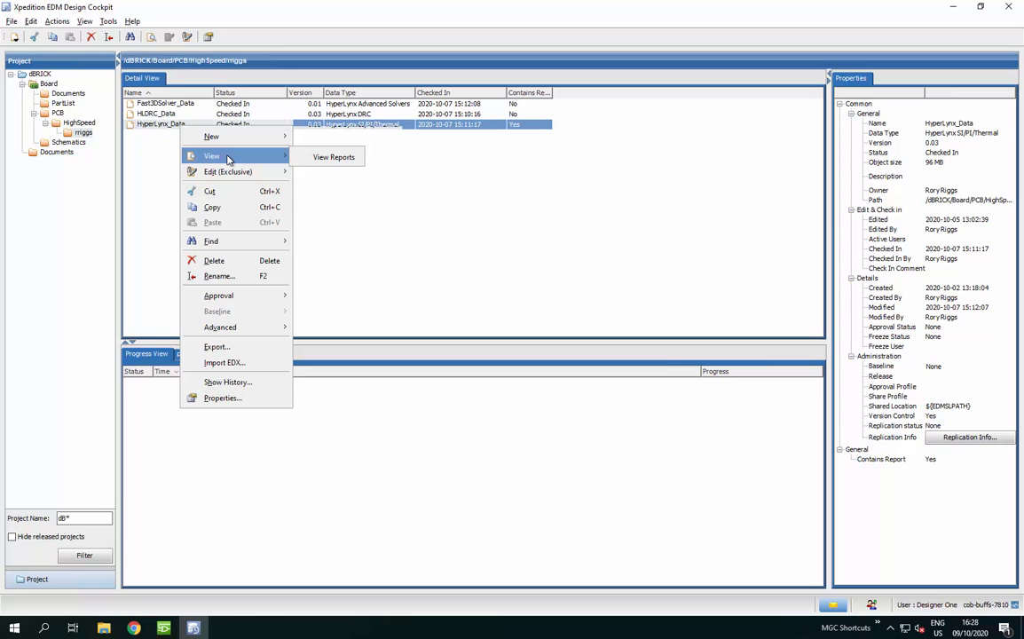
pyautogui.click(334, 156)
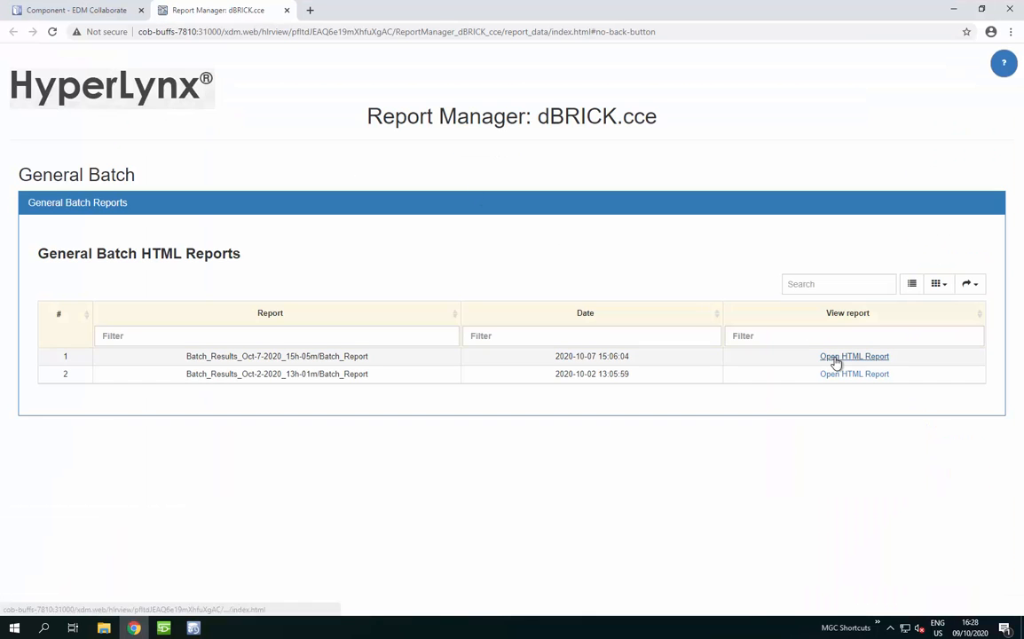
pyautogui.click(854, 355)
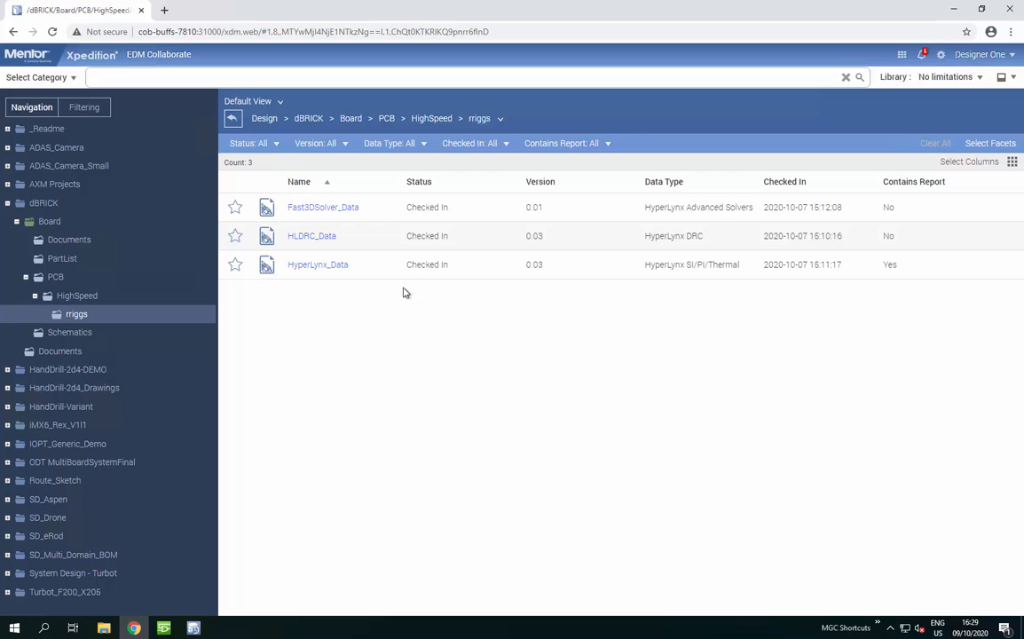
# - From the HyperLynx_Data details page, view its reports in the HyperLynx Report Manager
pyautogui.click(316, 263)
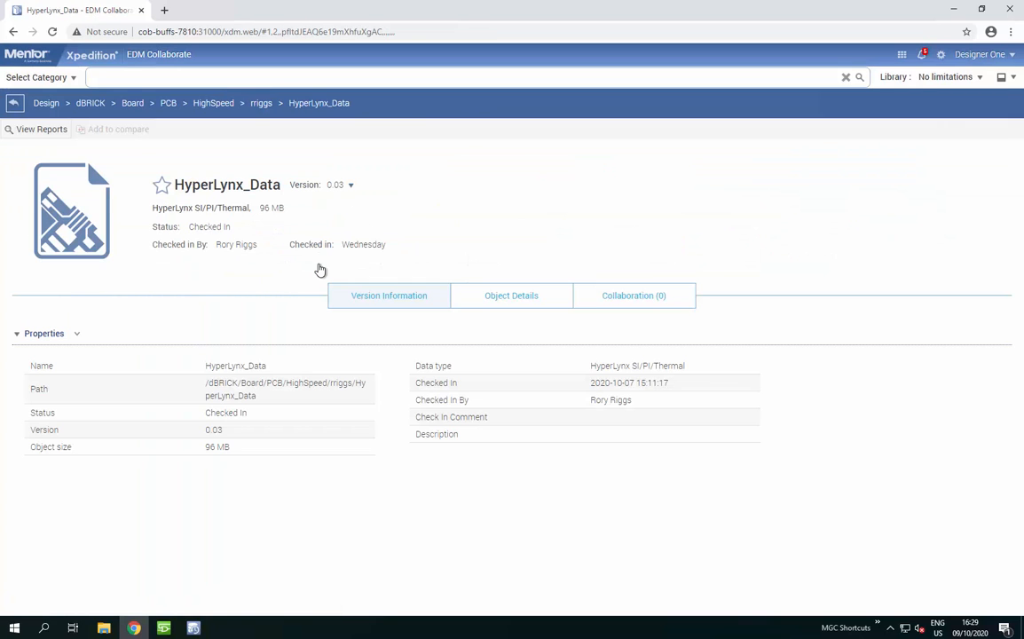
pyautogui.click(41, 128)
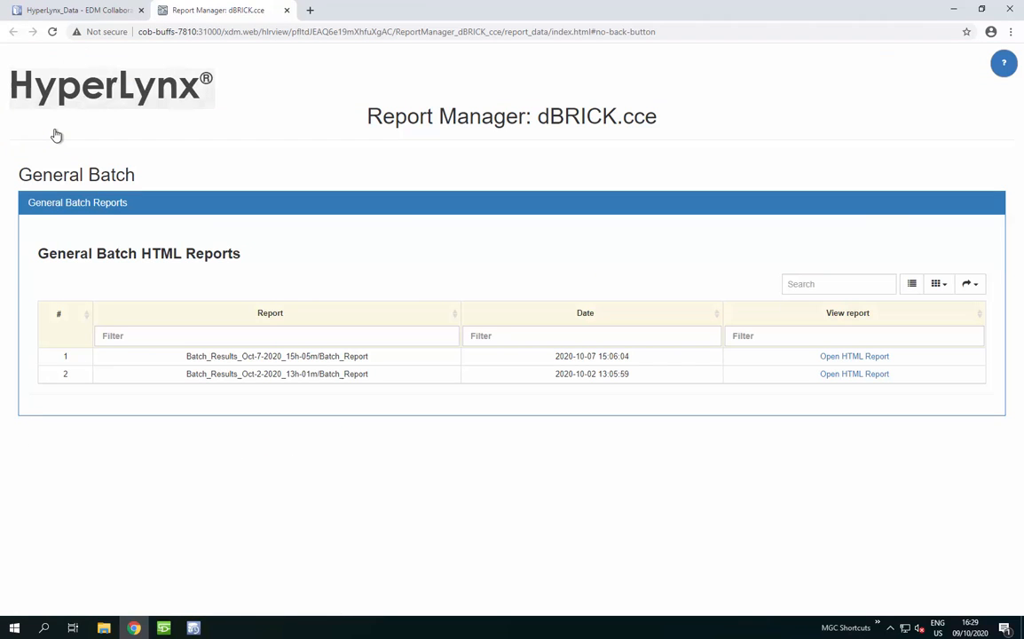